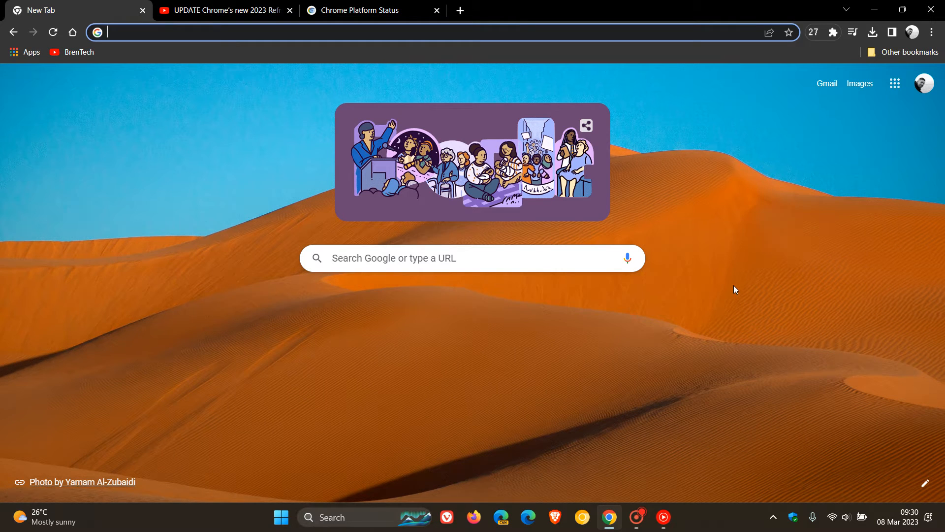
mouse_move(633, 373)
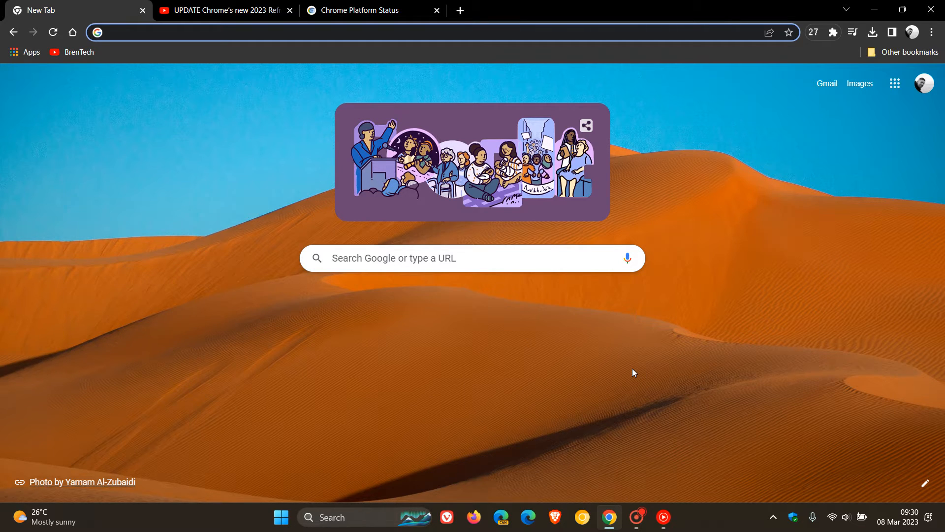
mouse_move(671, 390)
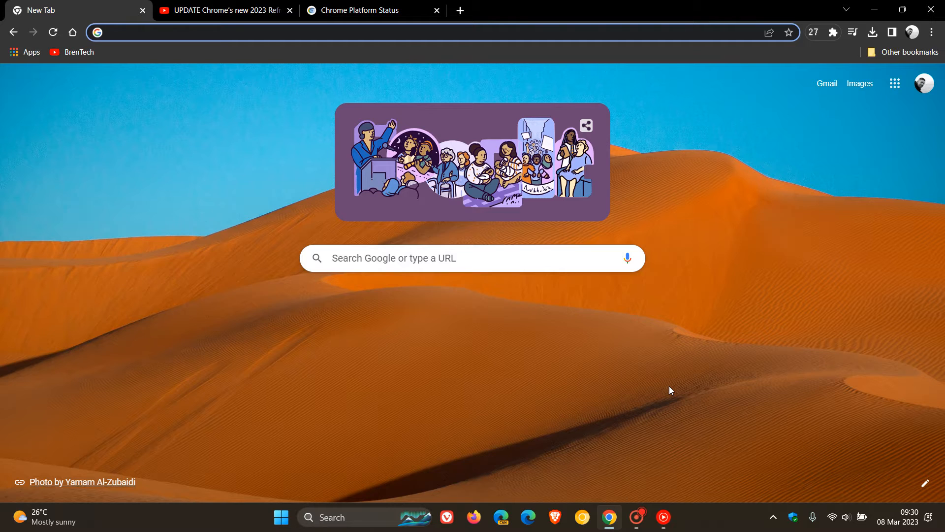
mouse_move(658, 371)
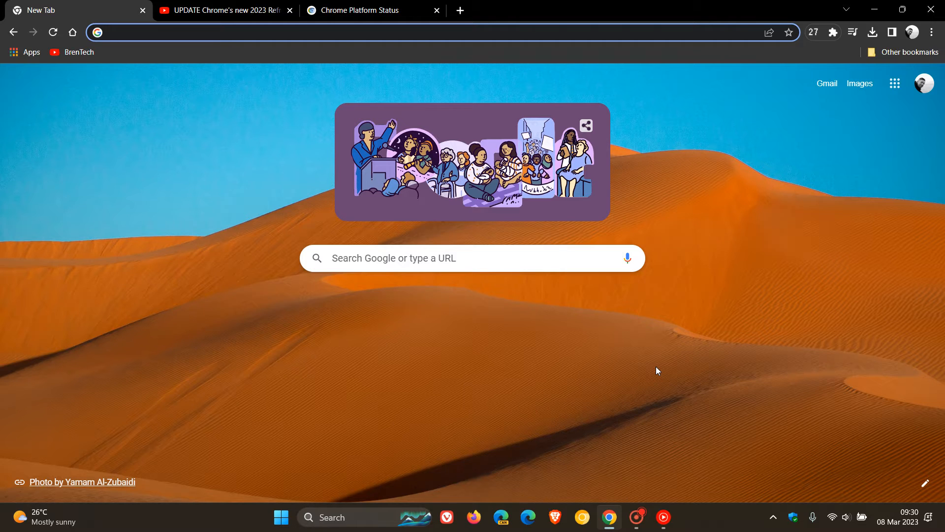
Step: Check the installed Chrome version through the main menu's About Chrome page
left_click(241, 32)
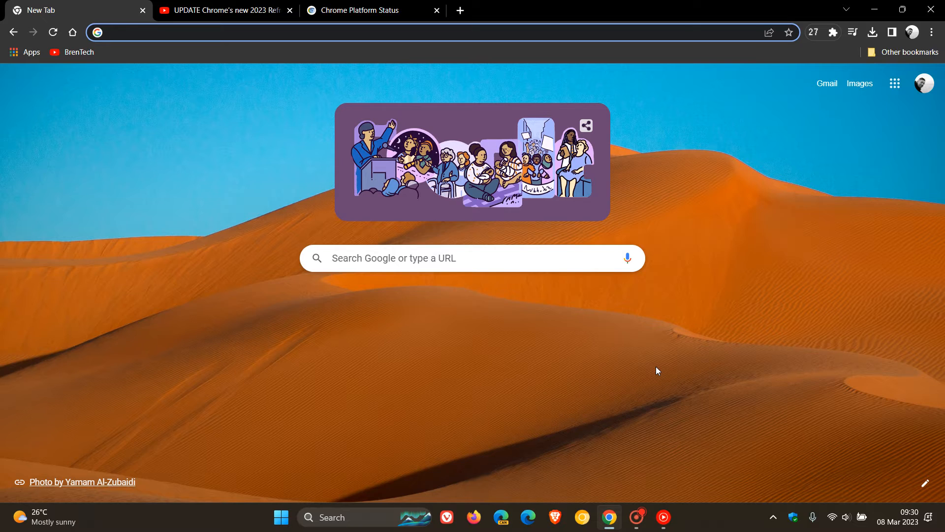
left_click(241, 32)
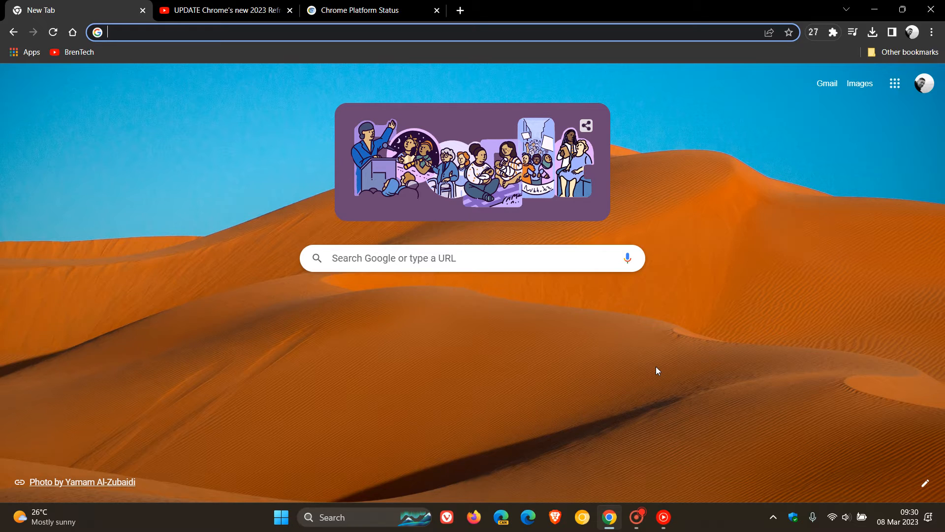
mouse_move(667, 389)
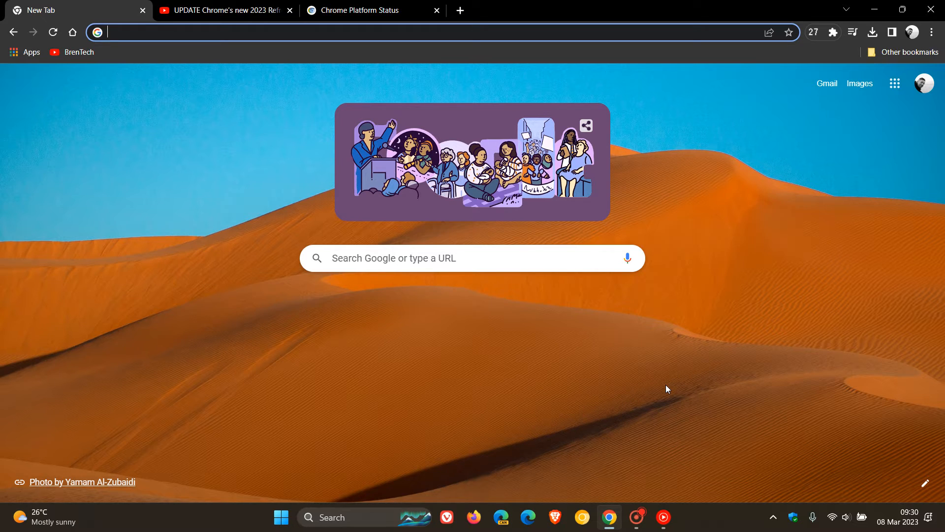
mouse_move(744, 341)
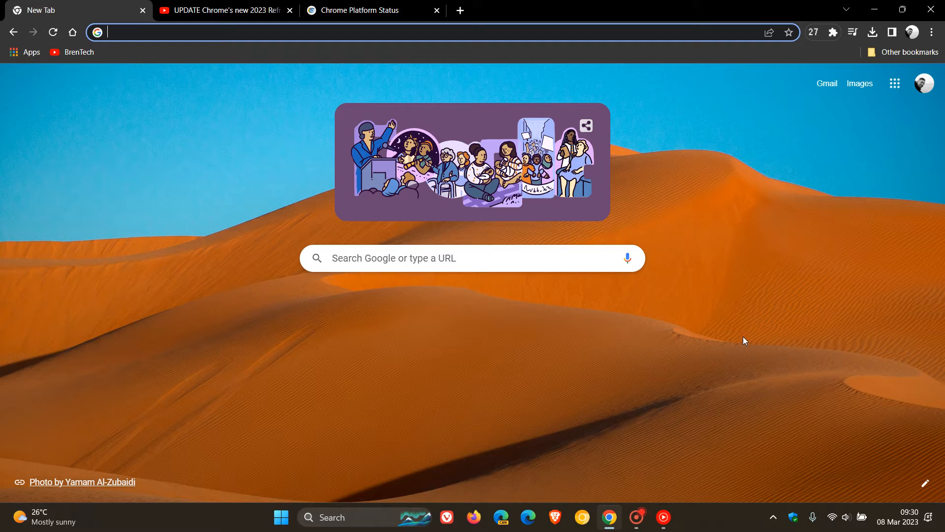
left_click(930, 32)
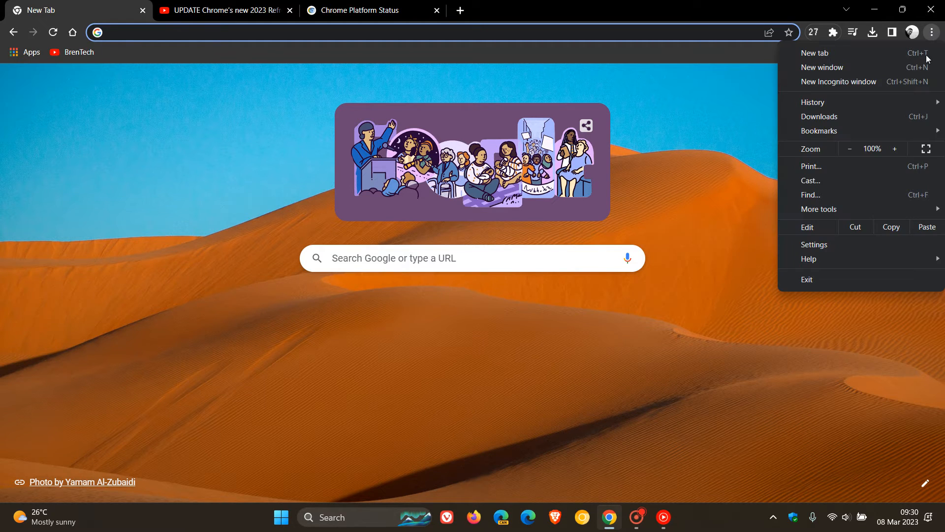
left_click(808, 258)
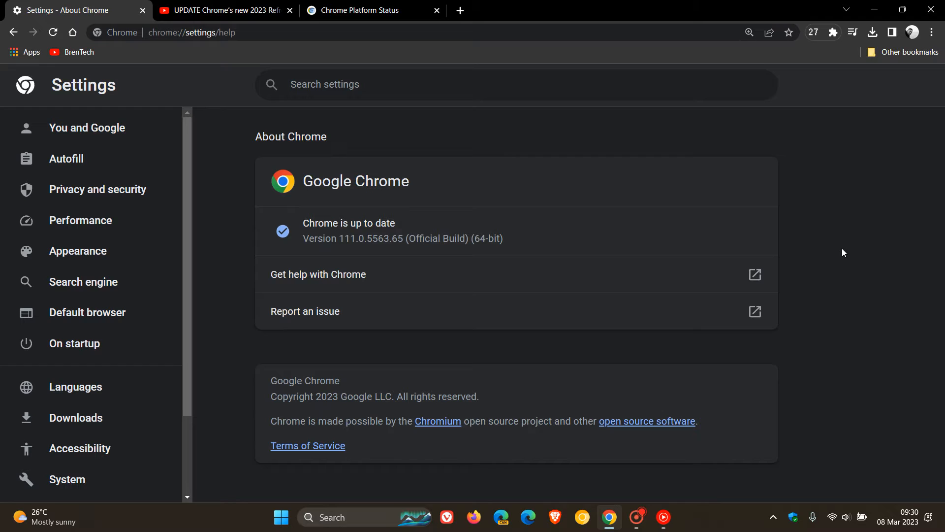
mouse_move(397, 274)
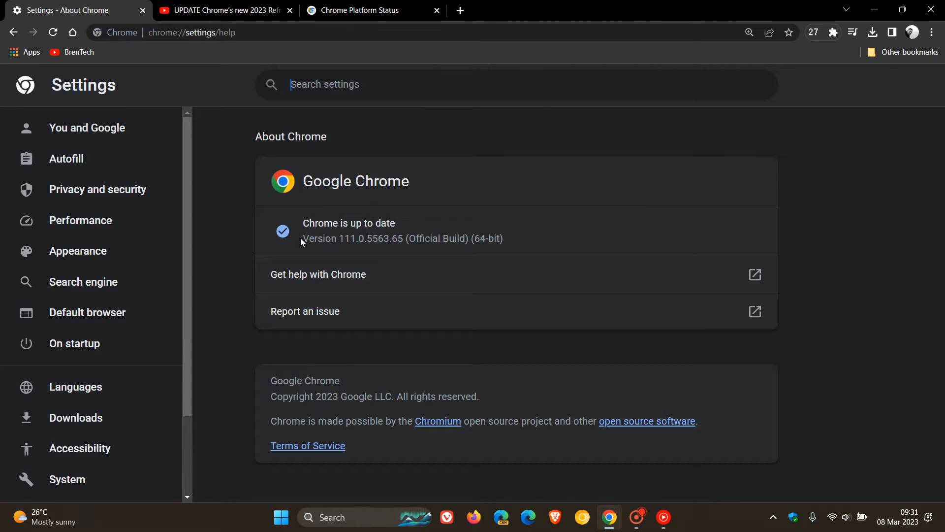
mouse_move(471, 207)
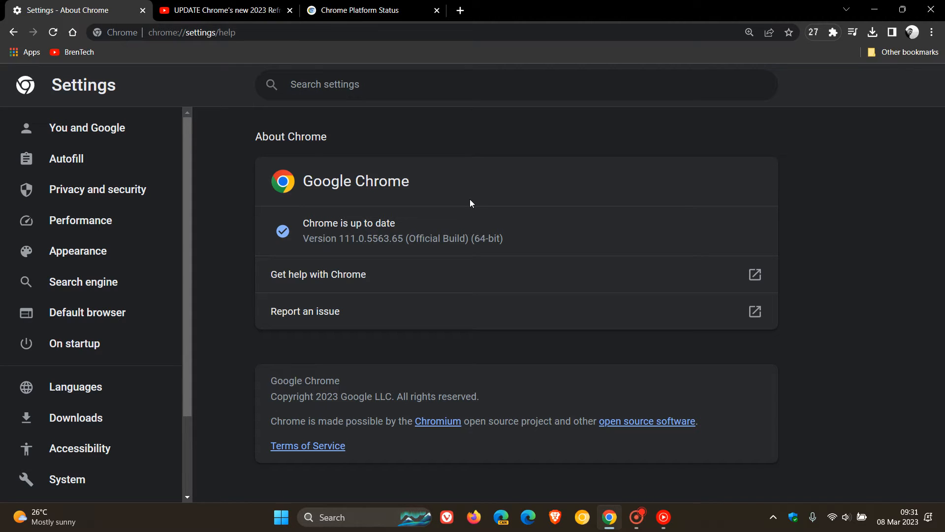
Step: Return to the New Tab page with the address bar focused
double_click(396, 238)
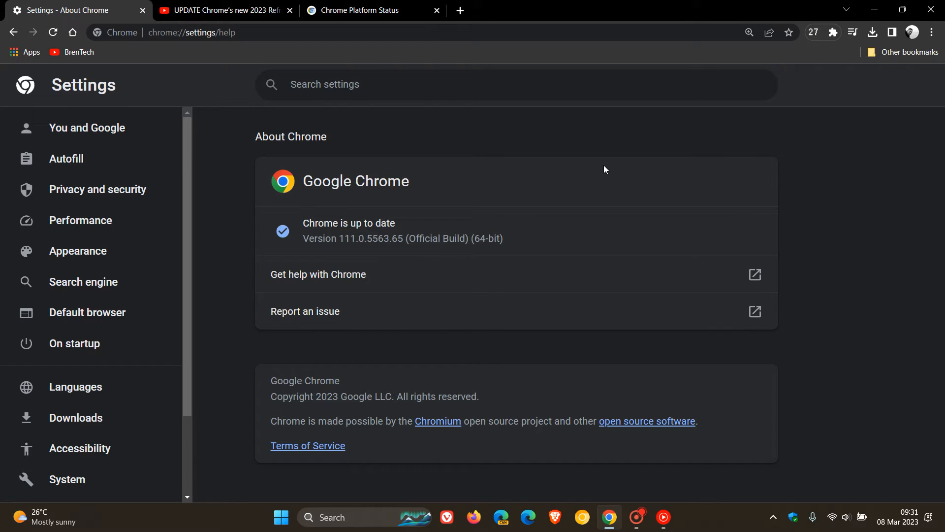
mouse_move(302, 195)
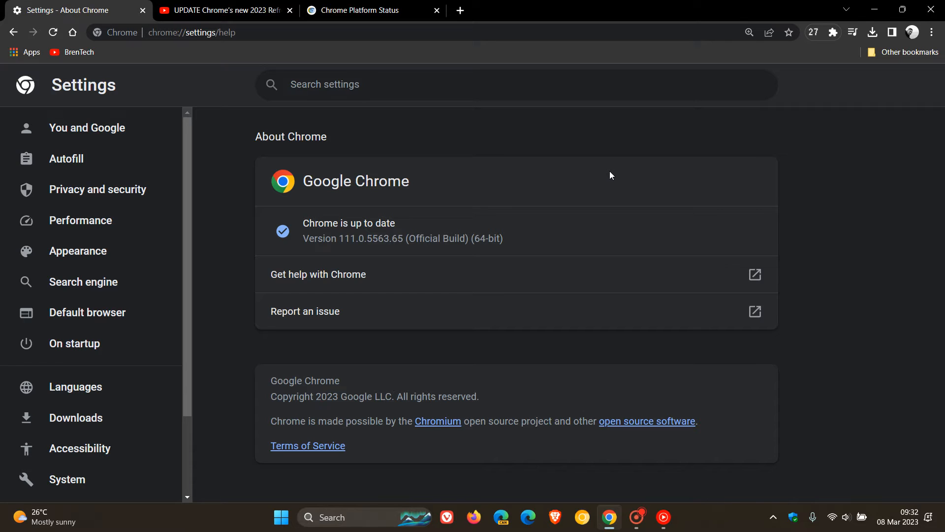
mouse_move(586, 218)
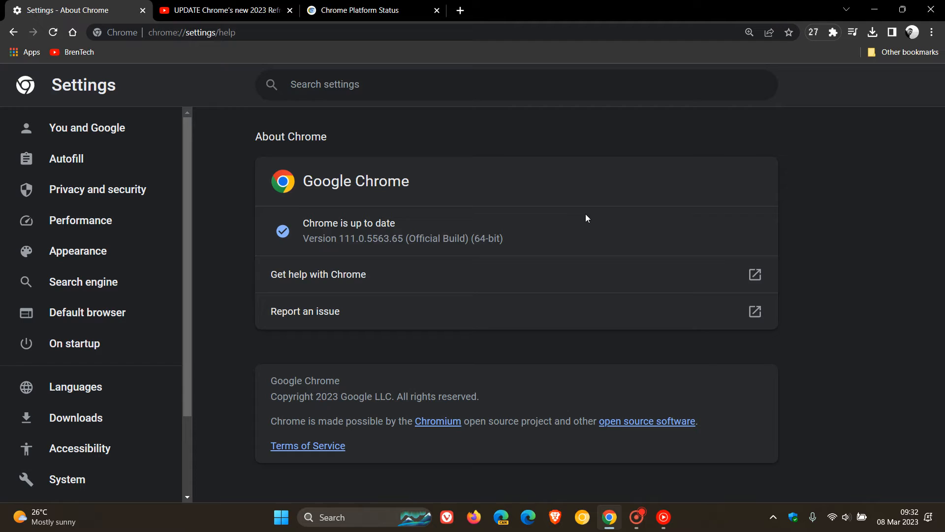
mouse_move(647, 180)
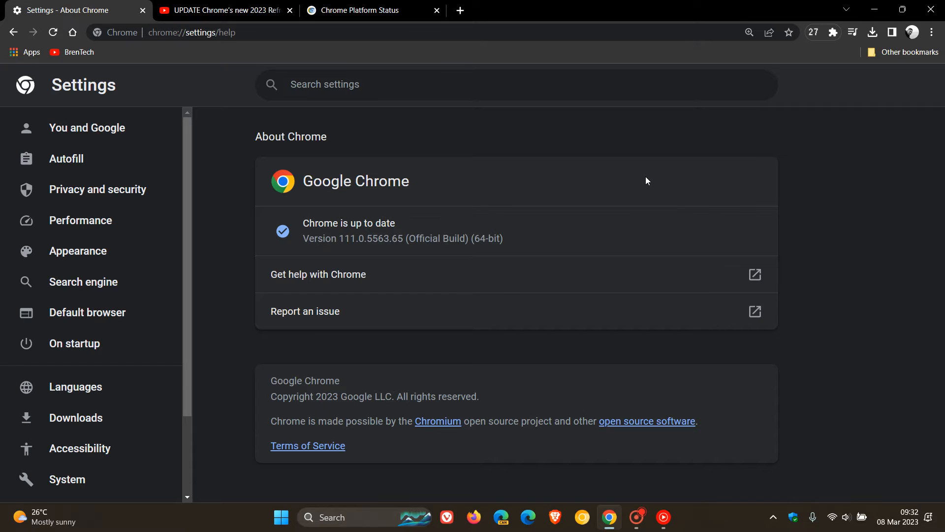
mouse_move(576, 155)
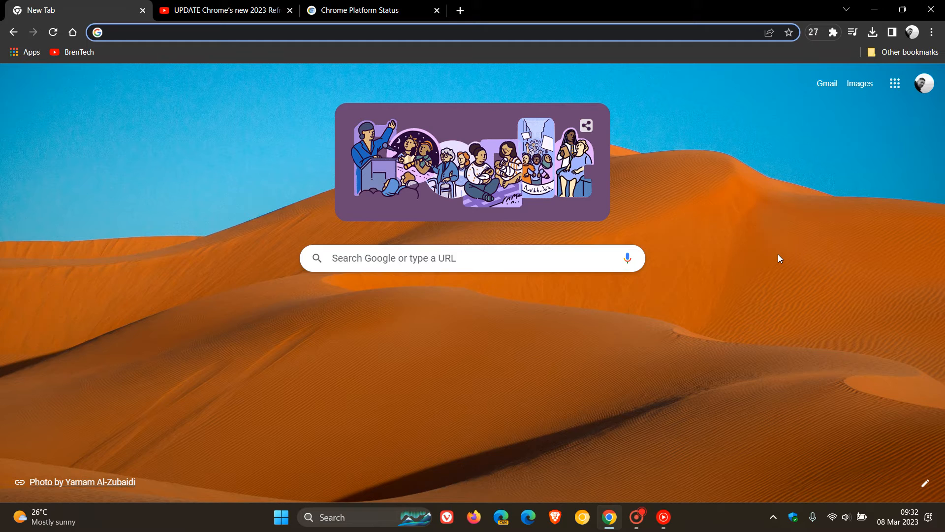
left_click(241, 32)
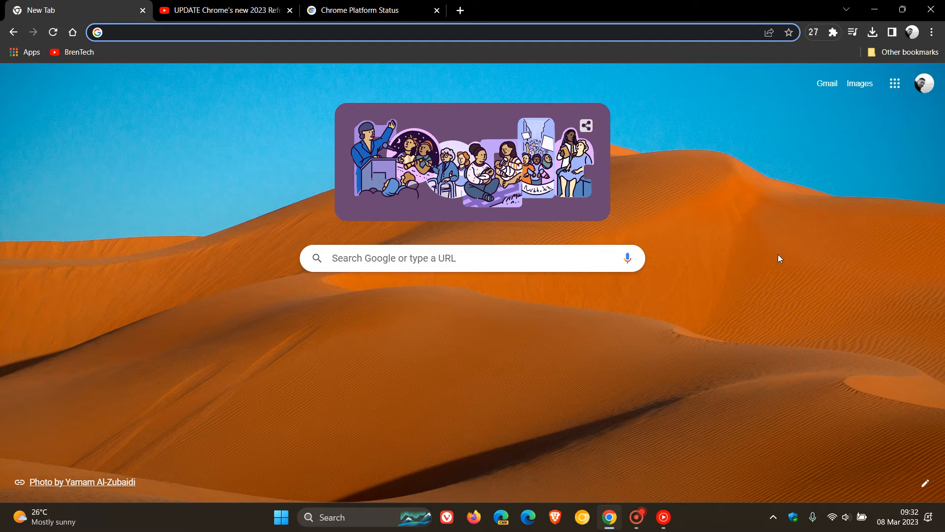
mouse_move(605, 473)
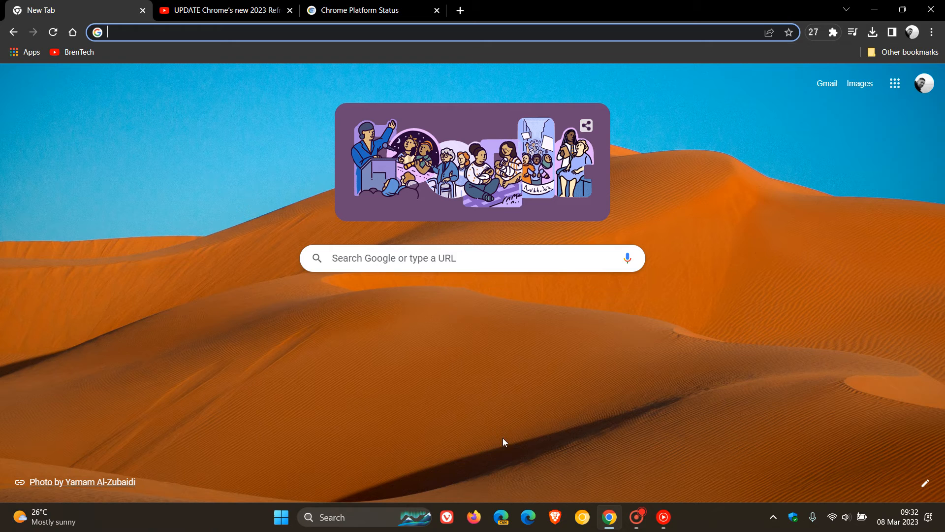
mouse_move(693, 441)
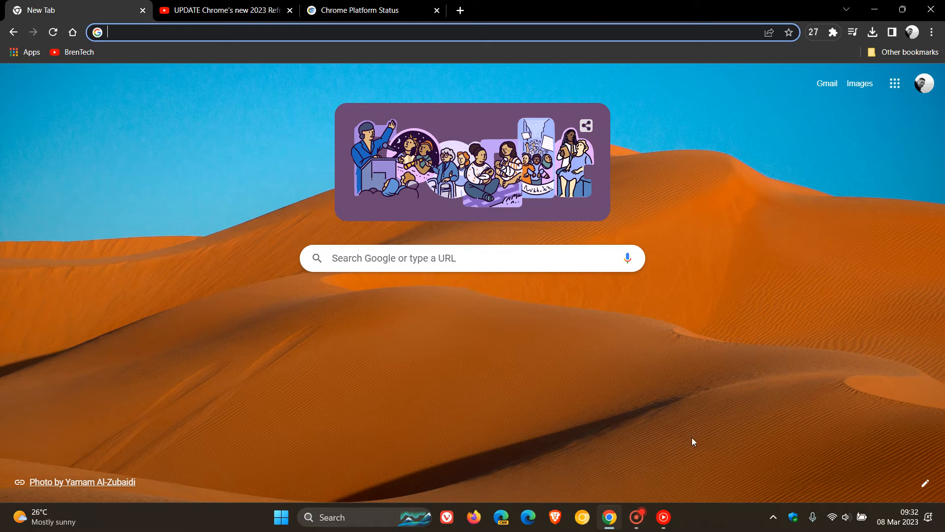
mouse_move(747, 368)
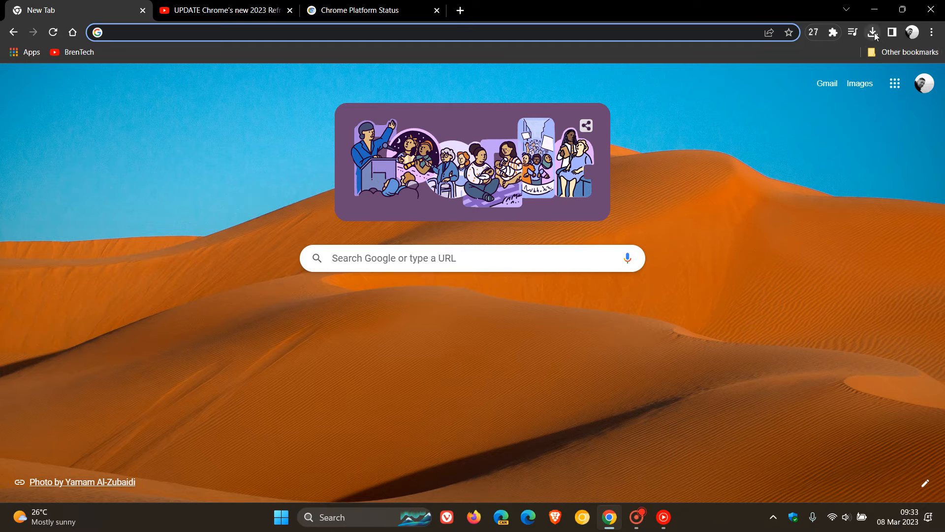
mouse_move(873, 32)
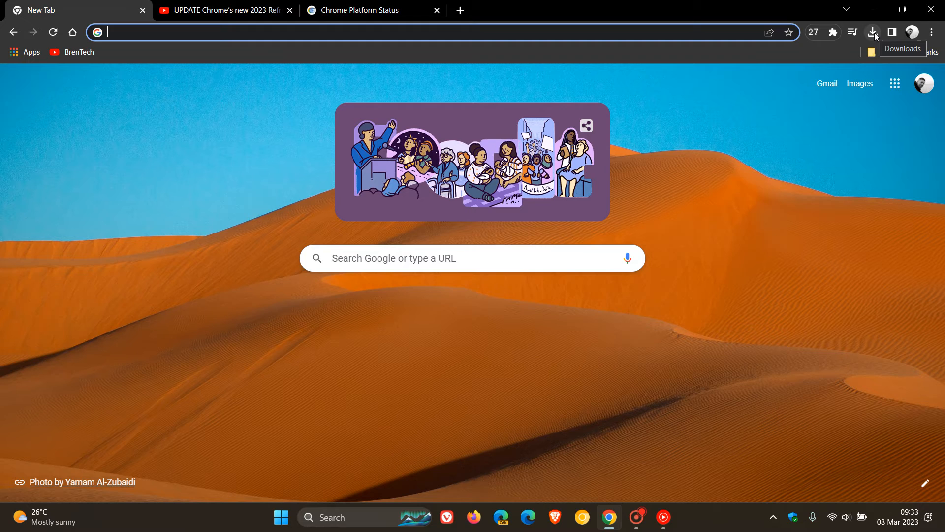
mouse_move(798, 269)
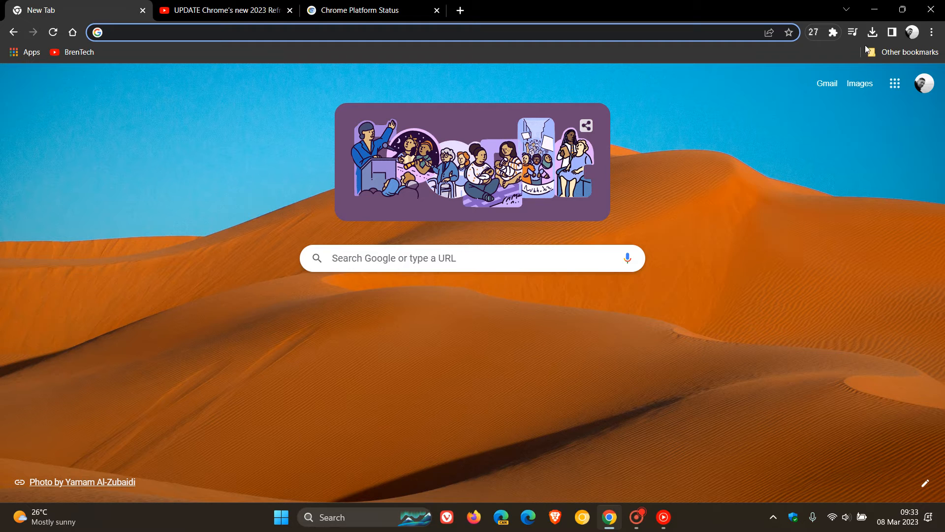
mouse_move(797, 266)
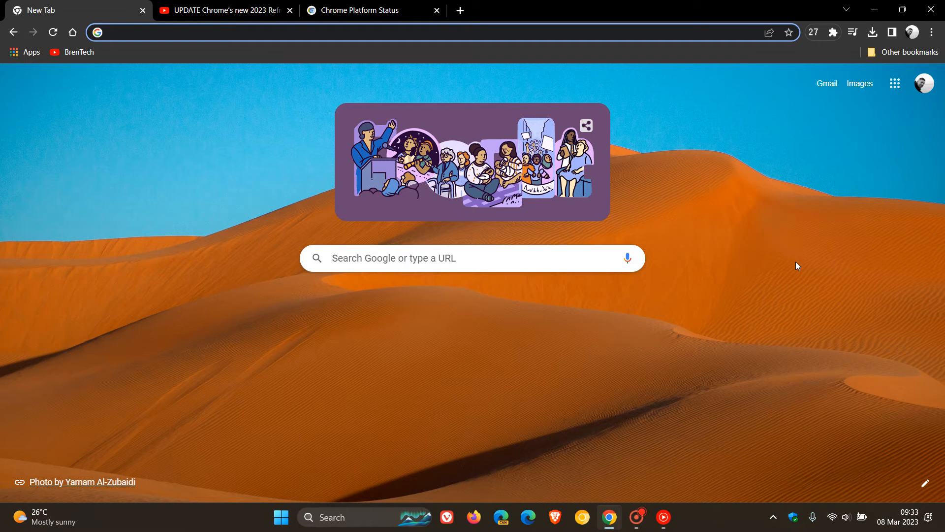
left_click(245, 33)
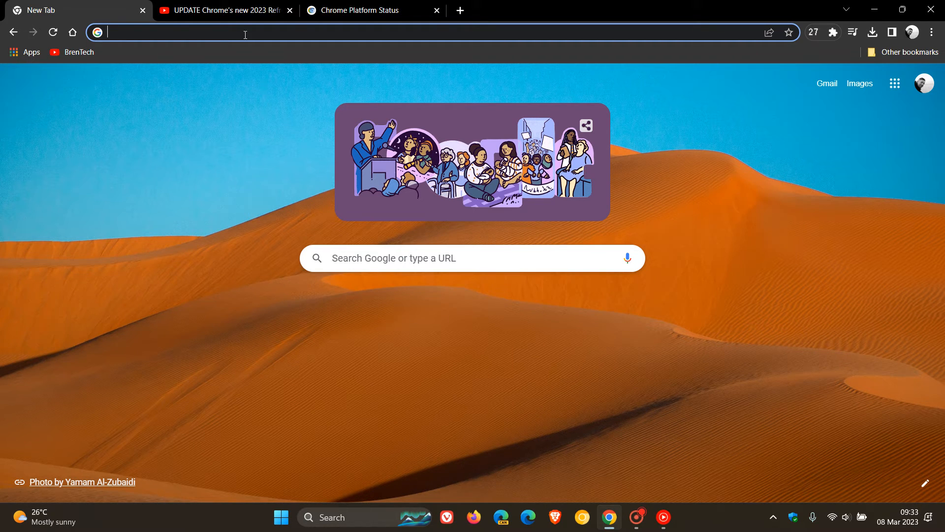
Step: Open chrome://flags, confirm both download bubble flags are enabled, and go Home
type("cf")
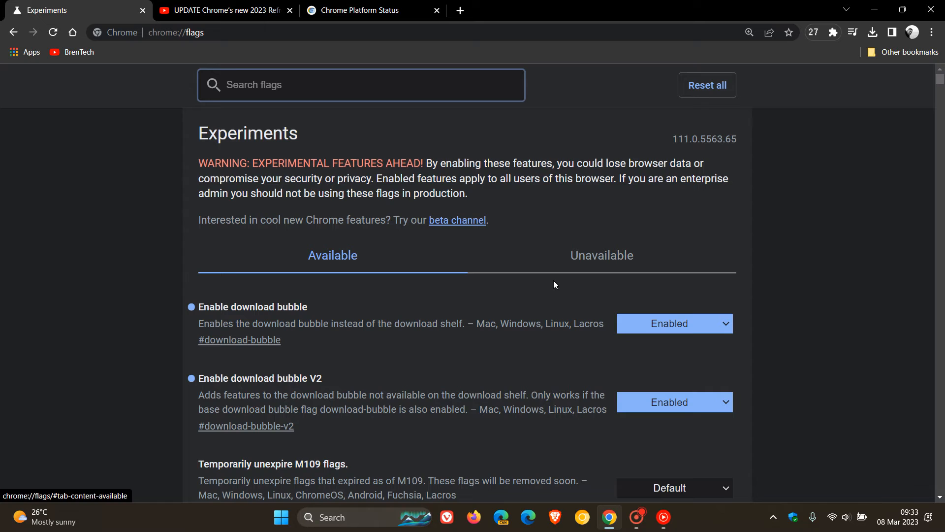
scroll("down", 3)
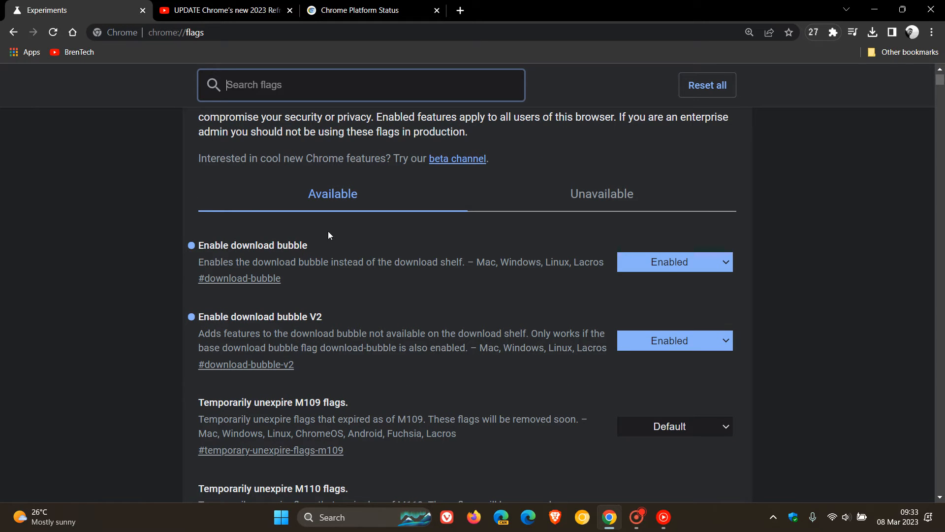
mouse_move(355, 317)
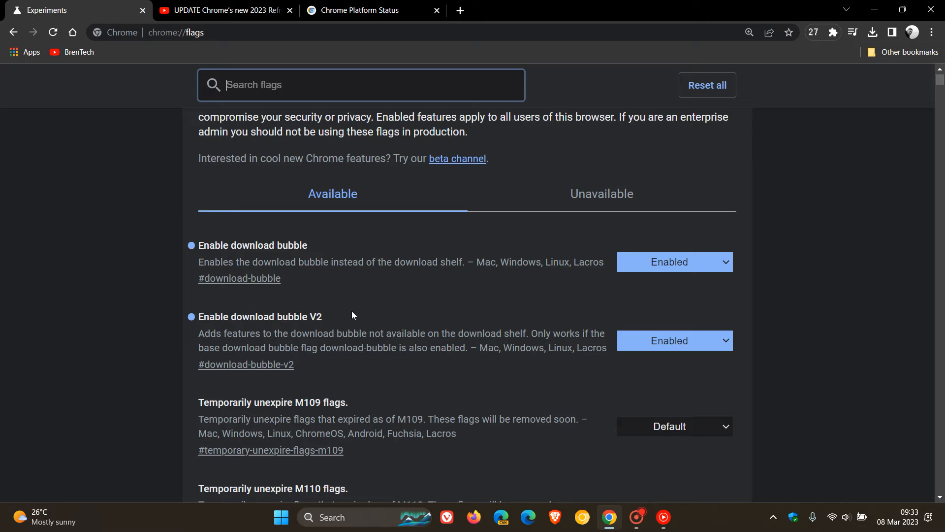
mouse_move(710, 347)
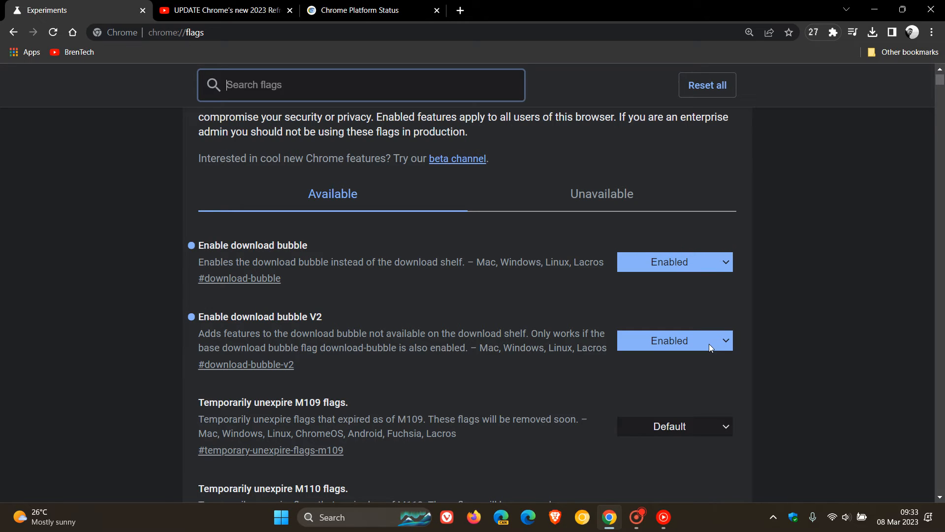
mouse_move(843, 441)
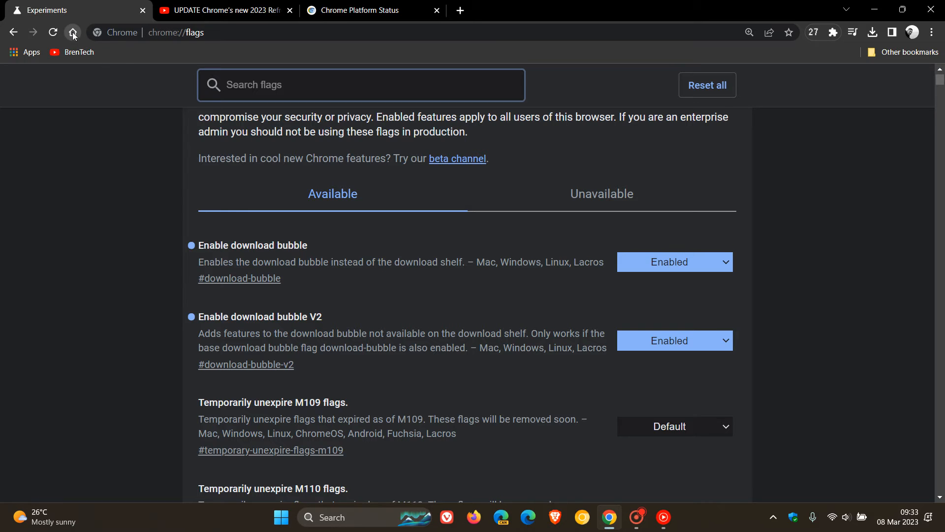
left_click(72, 32)
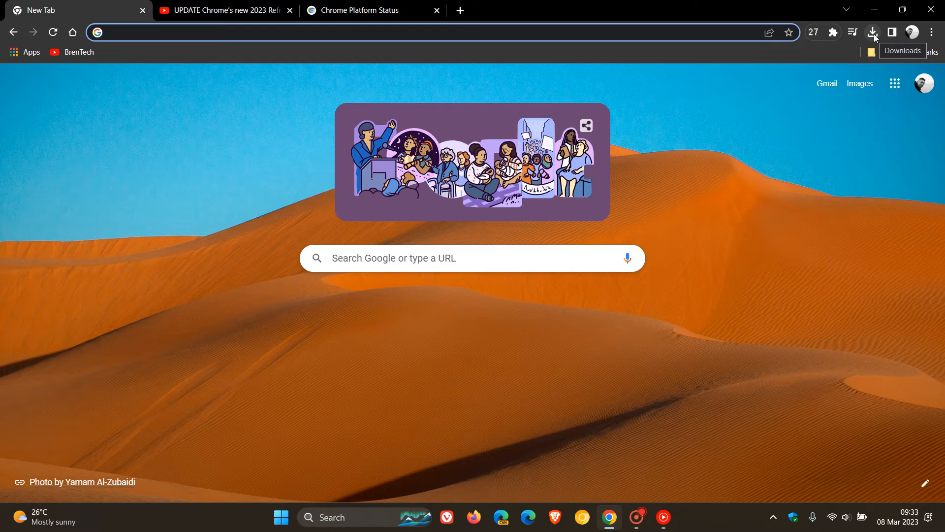
Step: Open the download bubble listing ChromeSetup.exe and ChromeSetup (1).exe
left_click(872, 32)
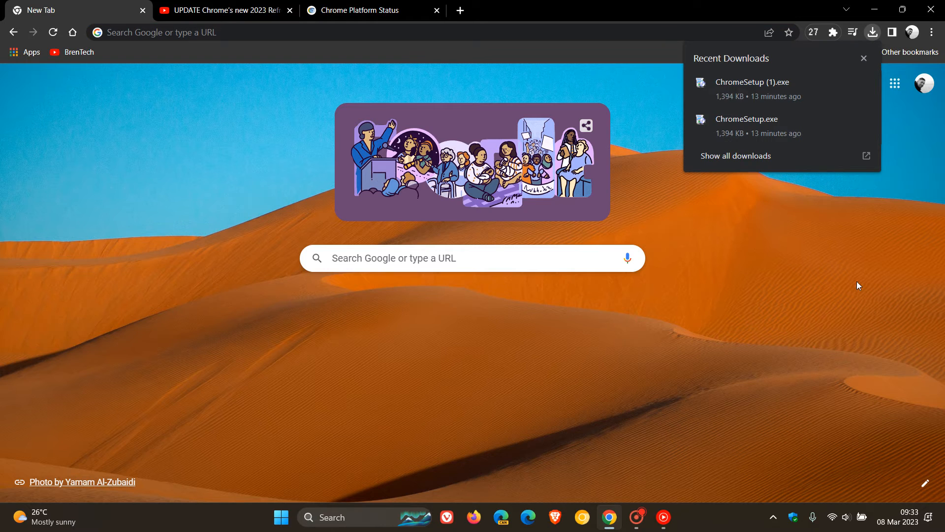
mouse_move(416, 443)
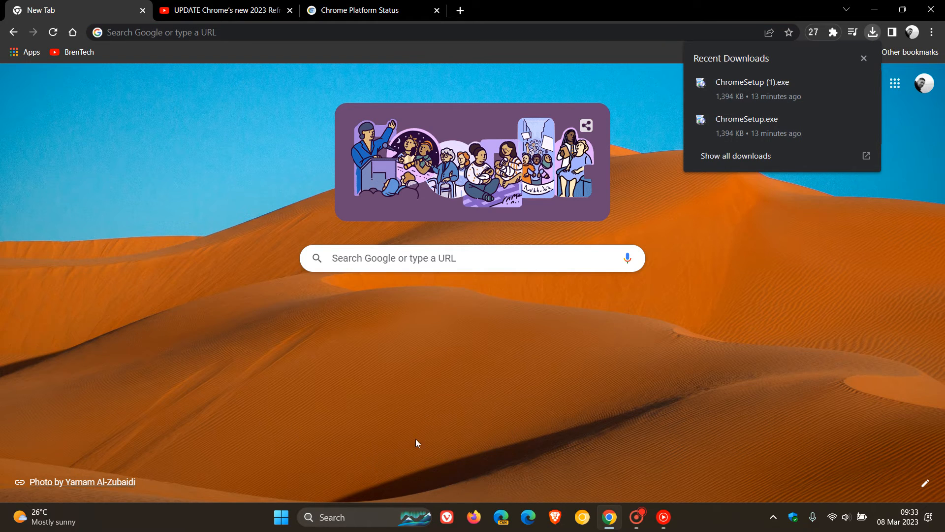
mouse_move(656, 379)
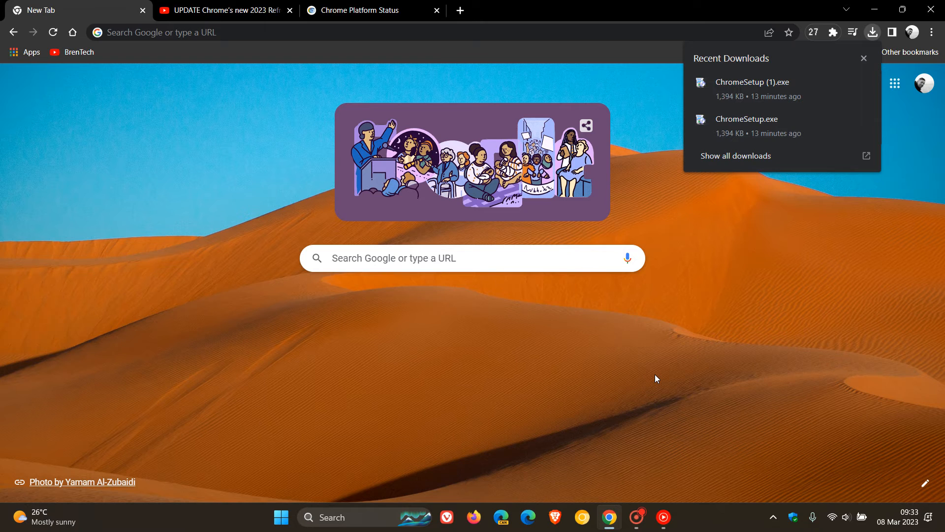
mouse_move(746, 280)
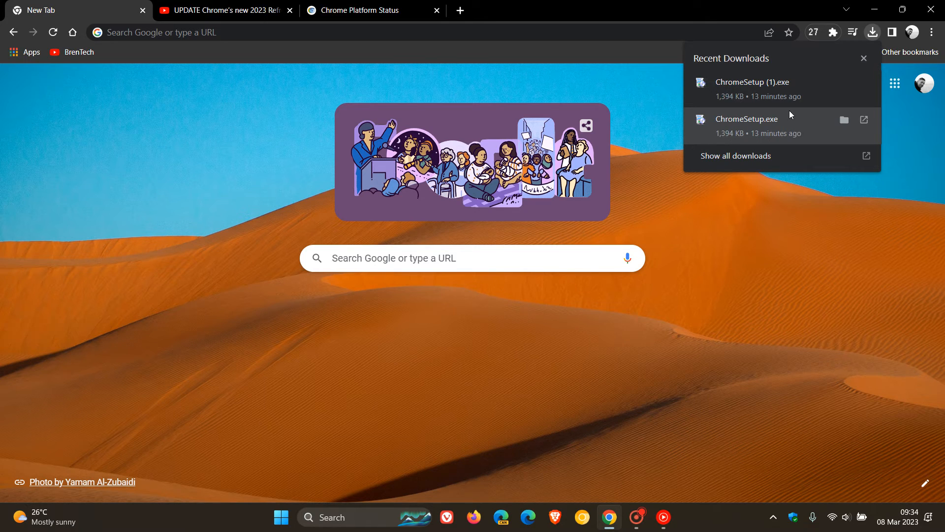
mouse_move(819, 267)
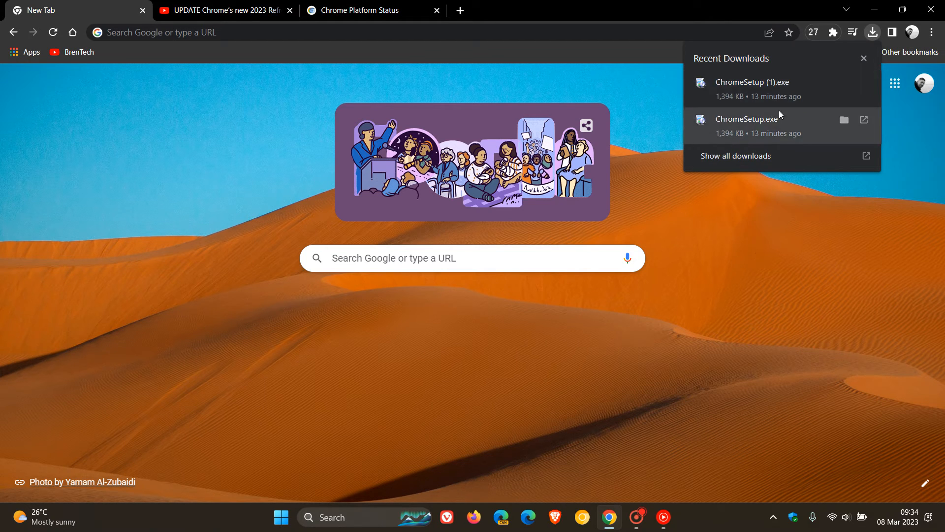
mouse_move(773, 357)
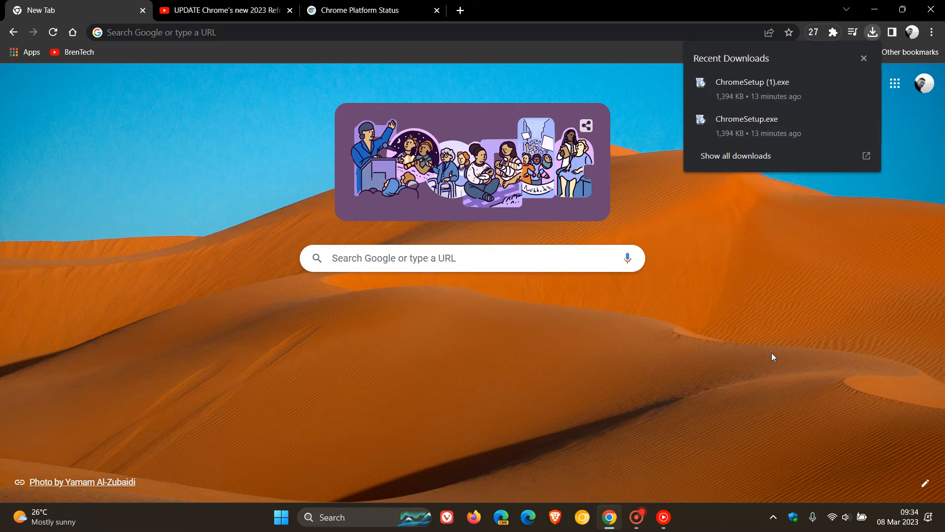
Step: Dismiss the download bubble to leave the plain New Tab page
left_click(872, 32)
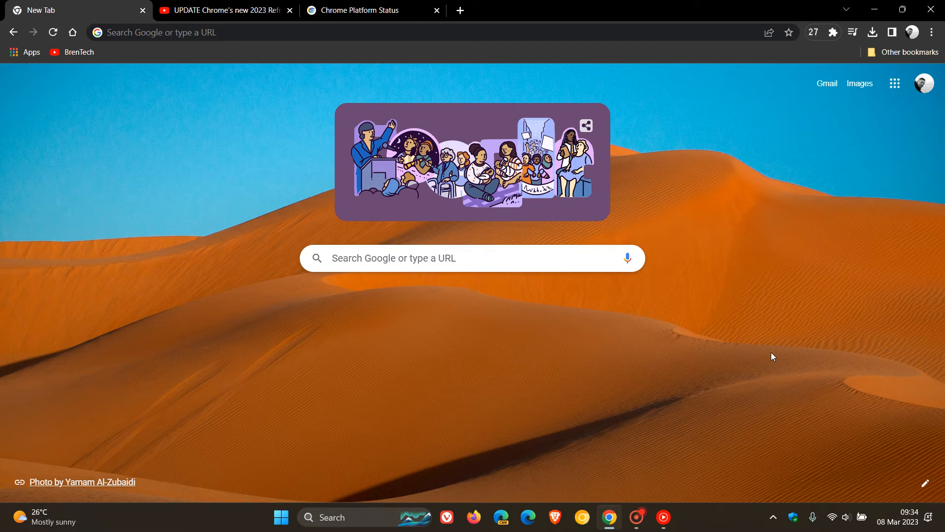
mouse_move(787, 304)
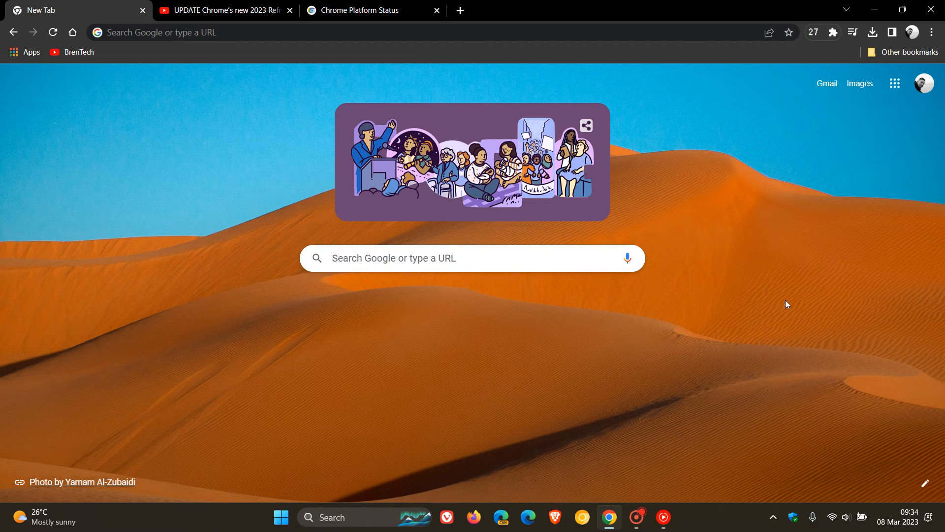
mouse_move(765, 276)
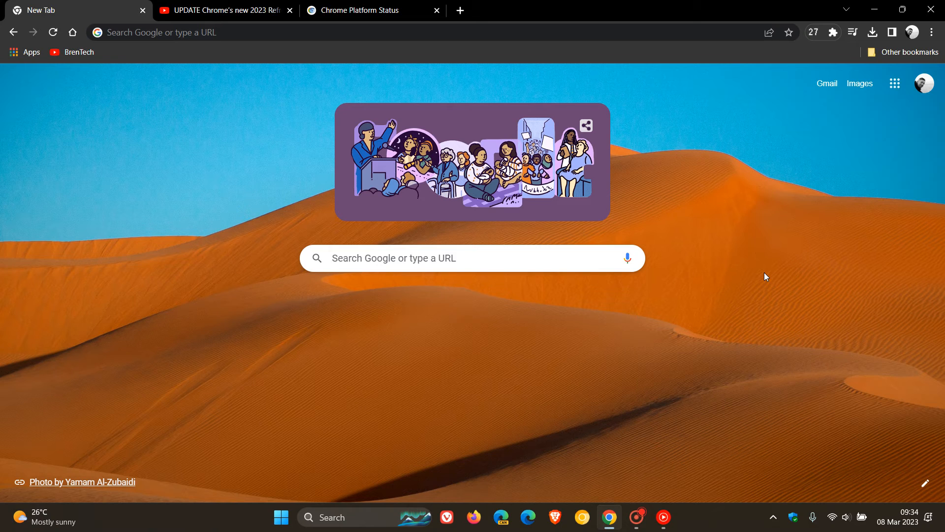
Step: Open Settings on the Privacy and security section to review Safety check
left_click(931, 32)
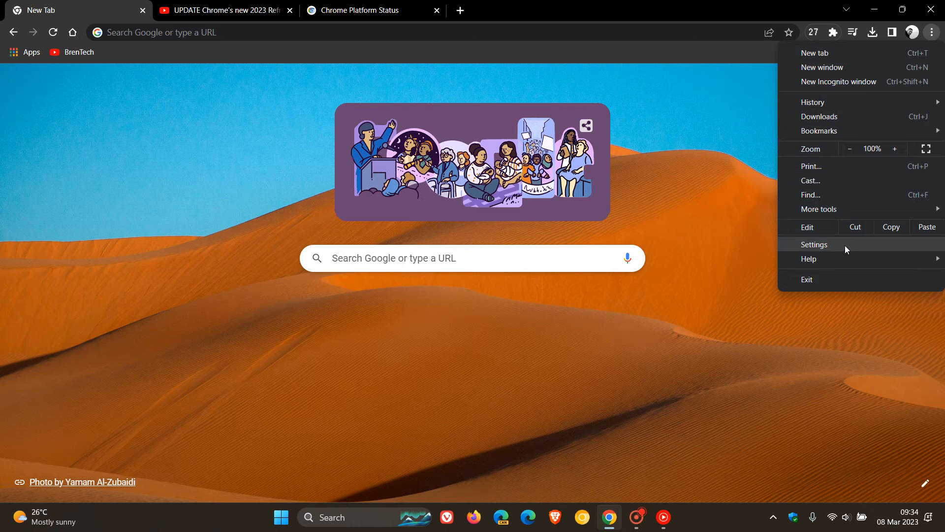
left_click(815, 244)
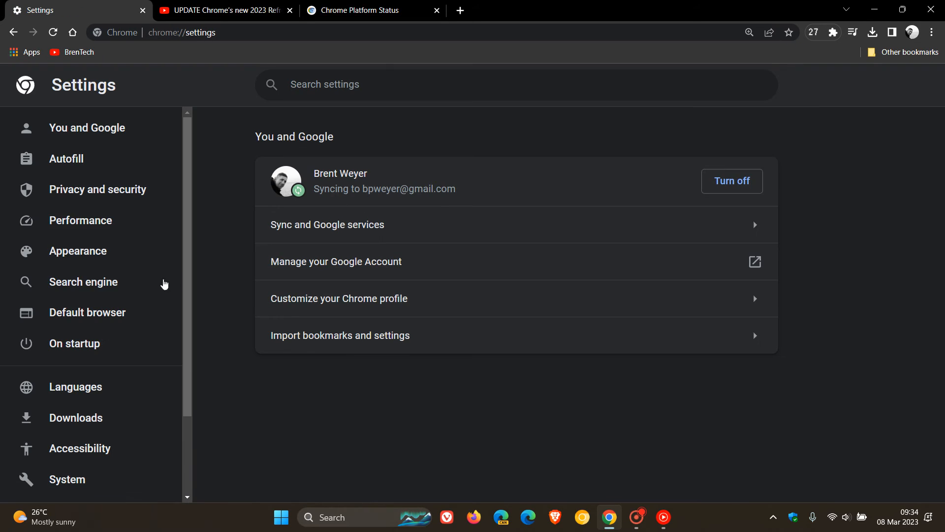
left_click(97, 188)
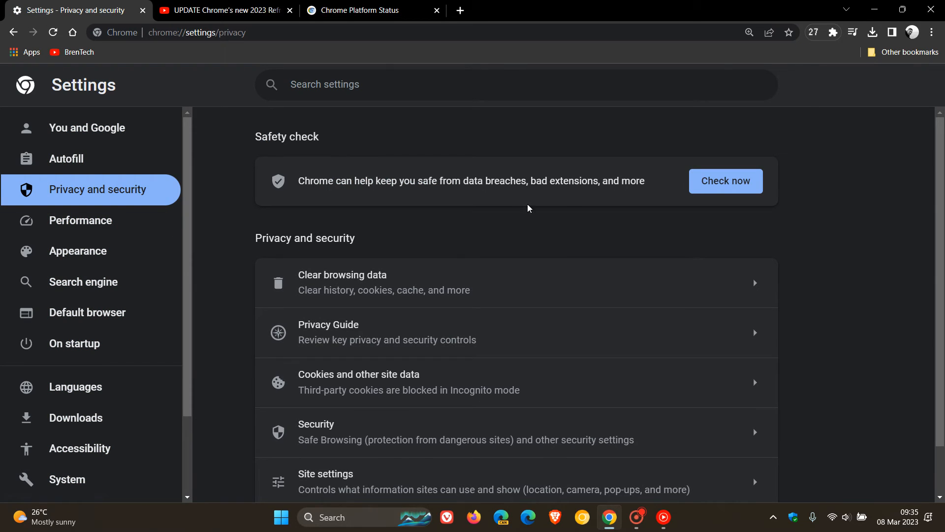
mouse_move(543, 228)
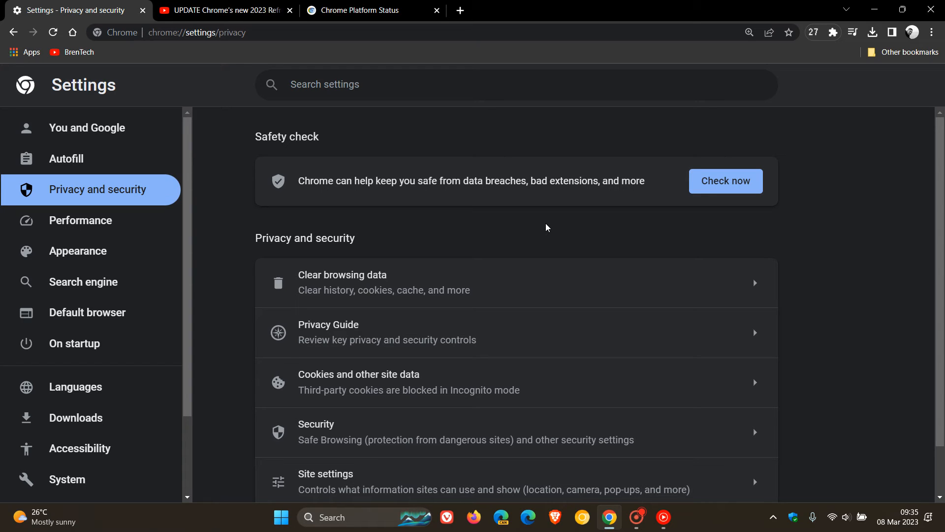
mouse_move(502, 195)
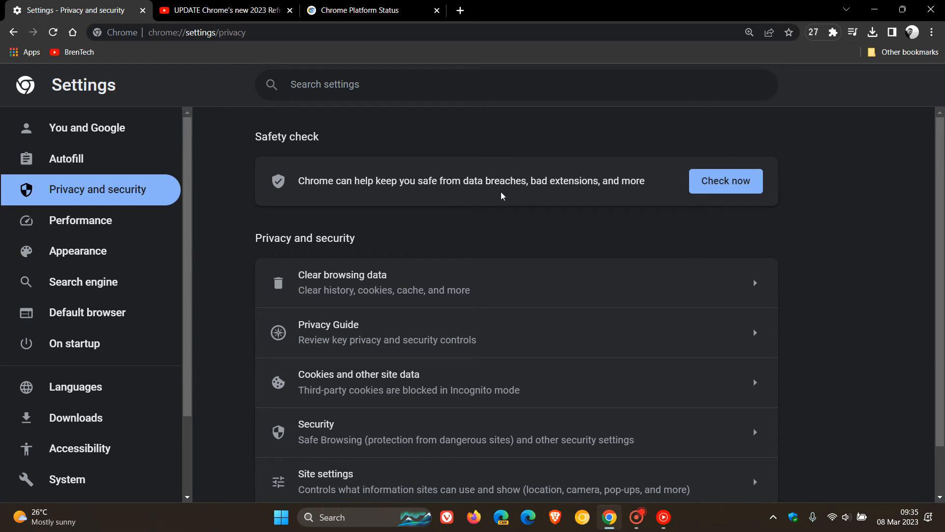
mouse_move(607, 226)
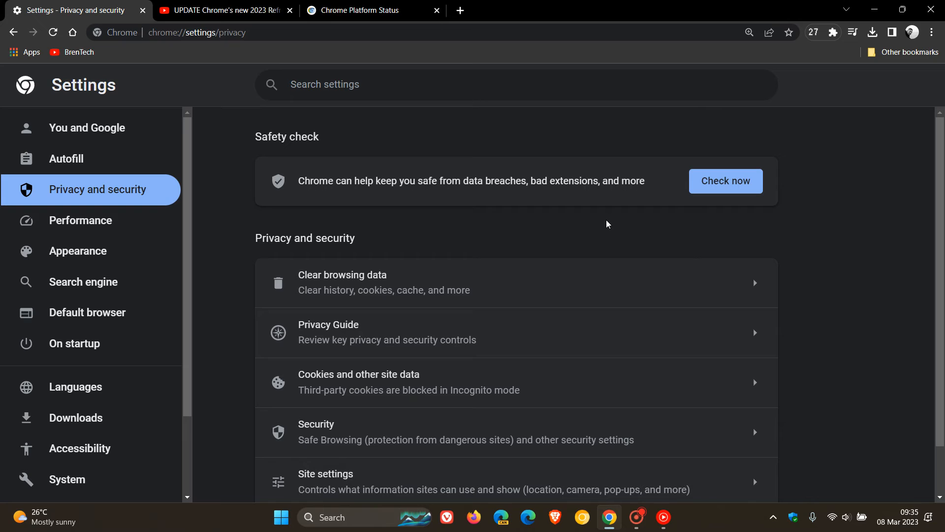
mouse_move(617, 218)
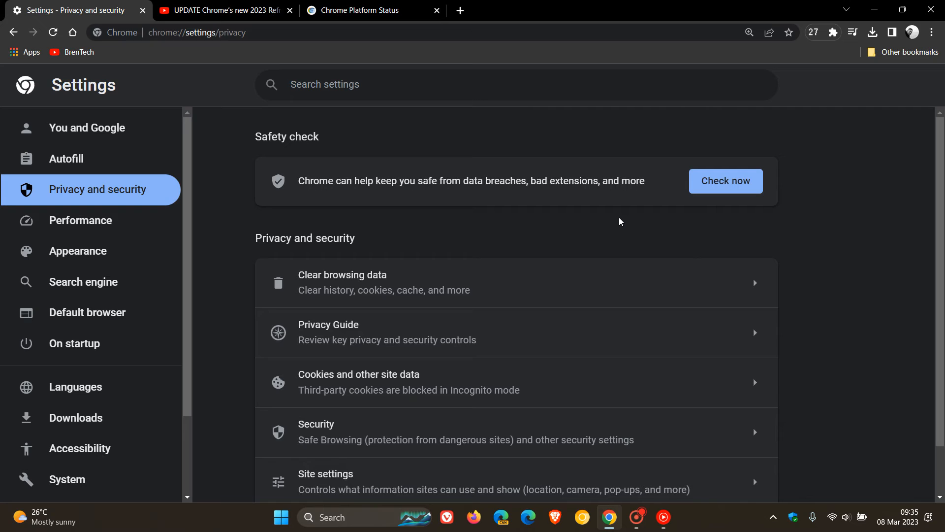
mouse_move(719, 176)
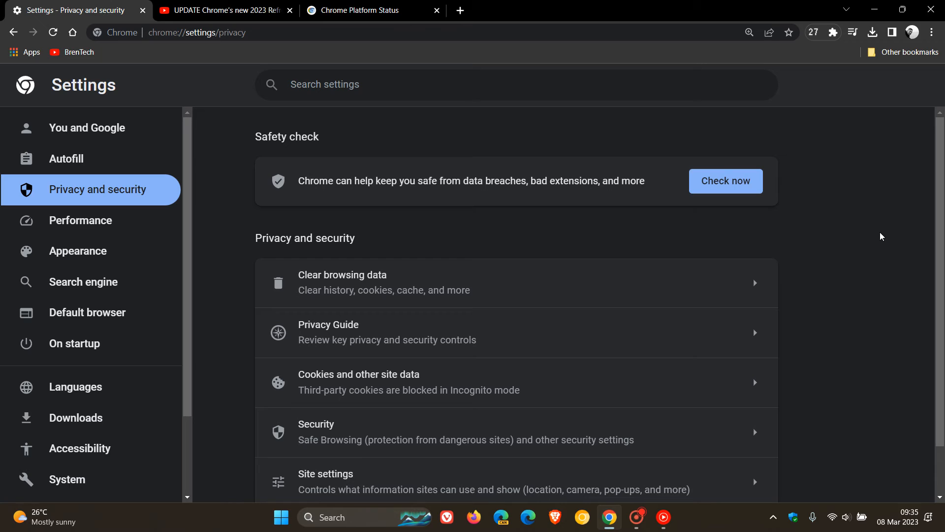
mouse_move(704, 226)
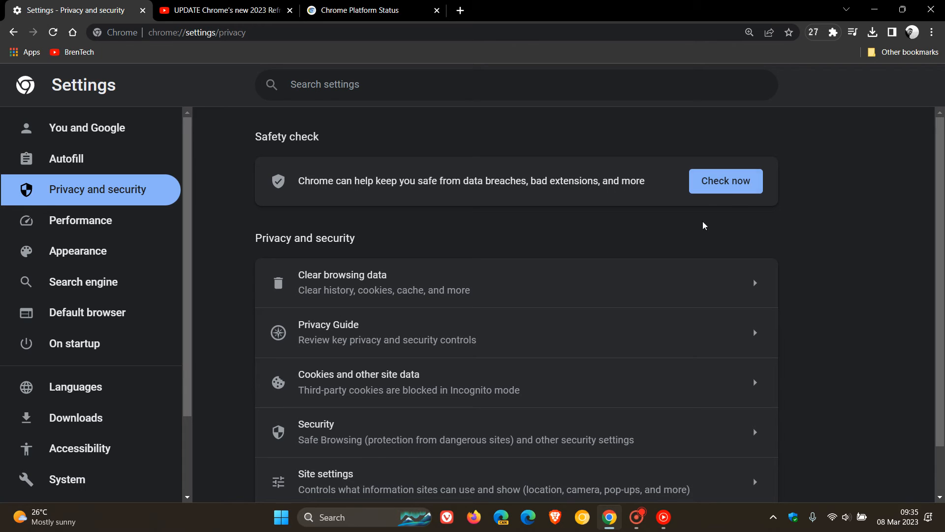
mouse_move(824, 226)
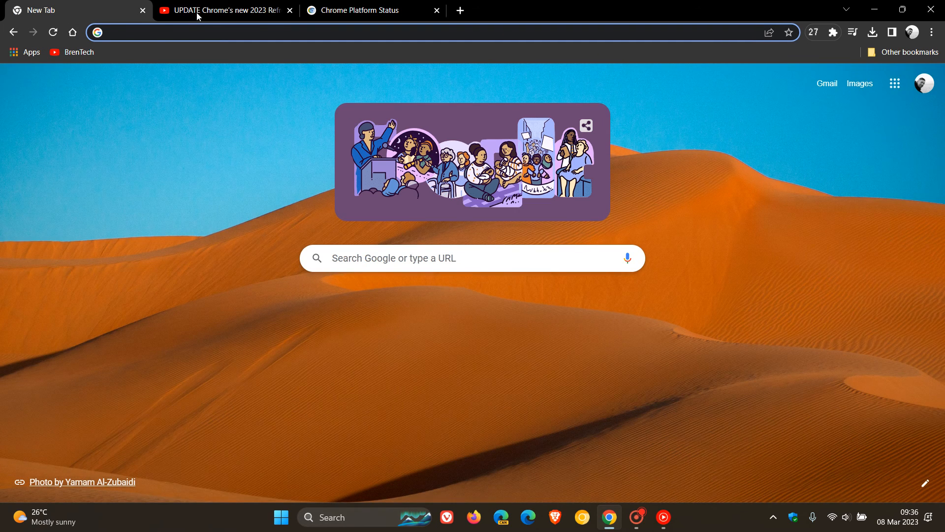
Step: Pop the Chrome 2023 Refresh video into picture-in-picture via Global Media Controls
left_click(223, 11)
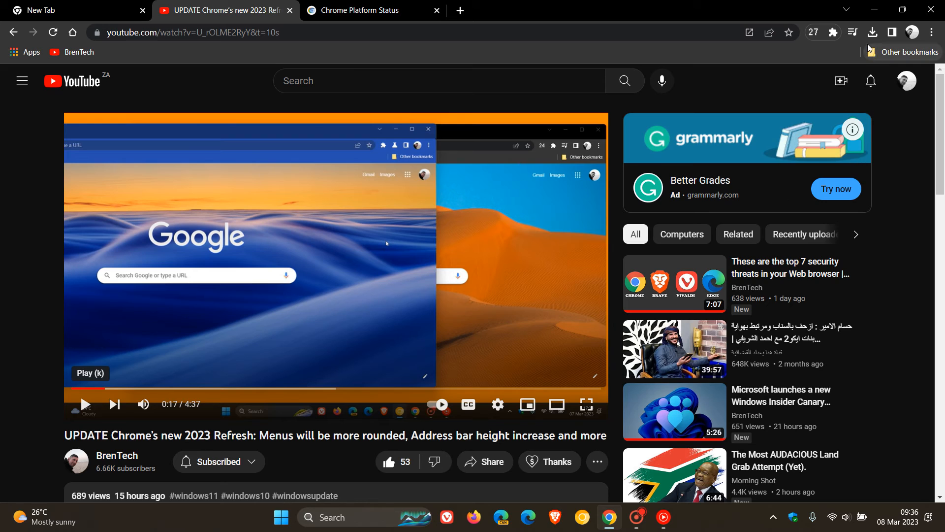
left_click(853, 32)
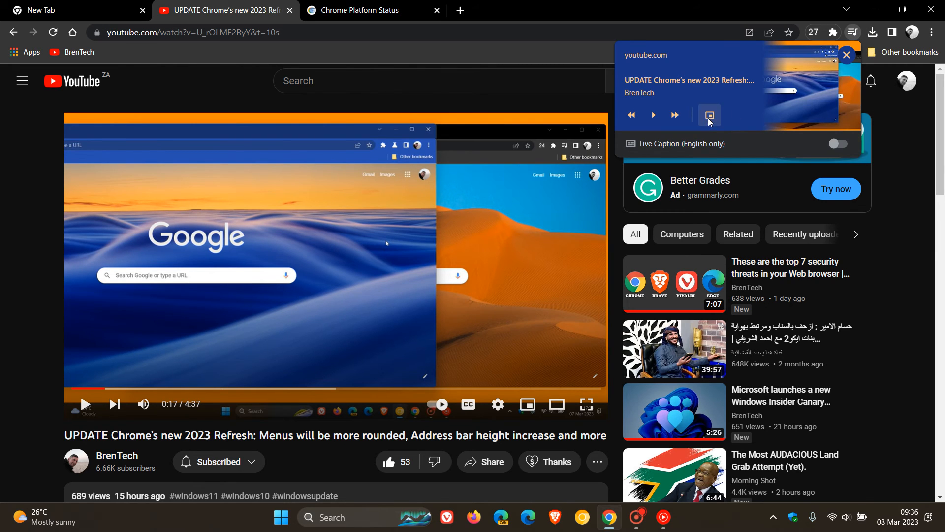
left_click(73, 11)
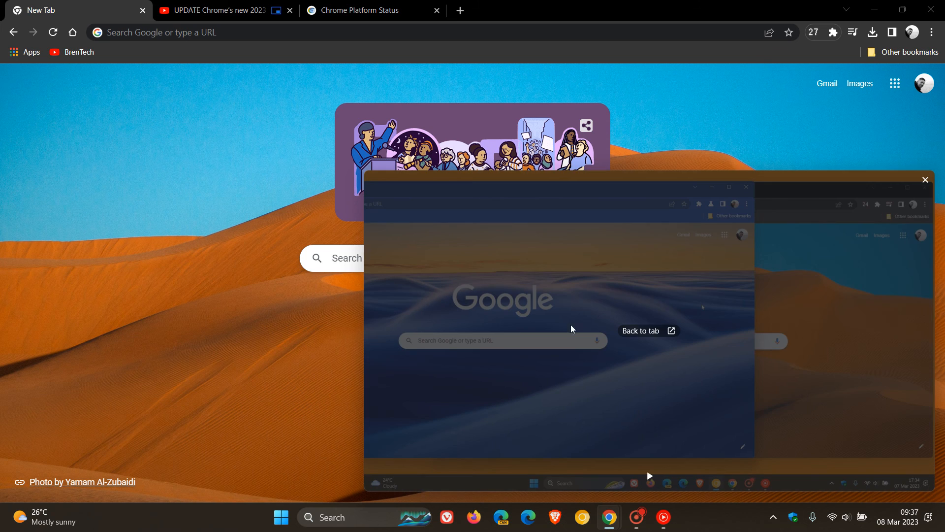
mouse_move(917, 187)
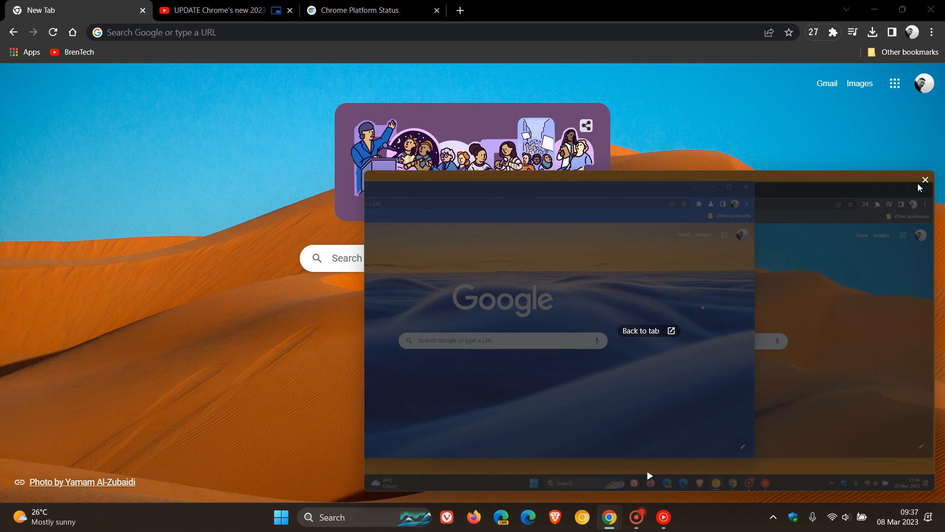
Step: Close the floating picture-in-picture video window
left_click(924, 180)
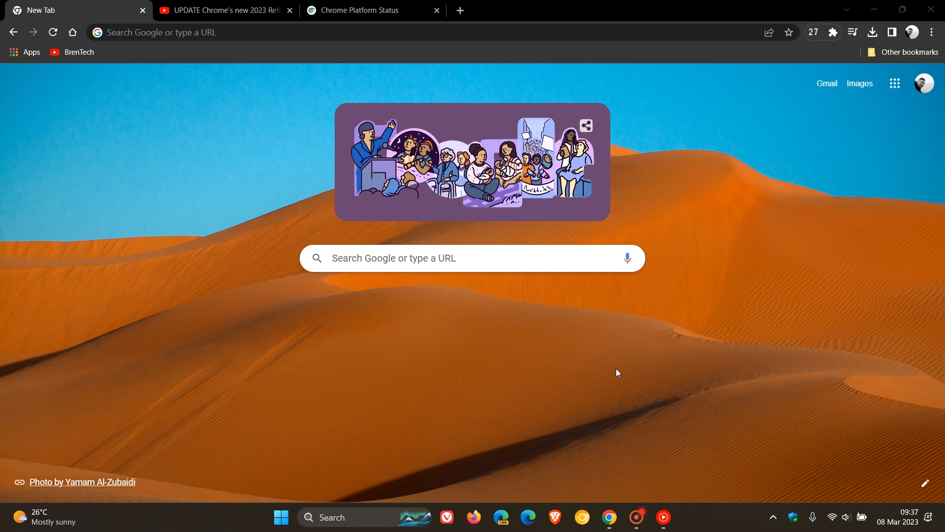
mouse_move(403, 13)
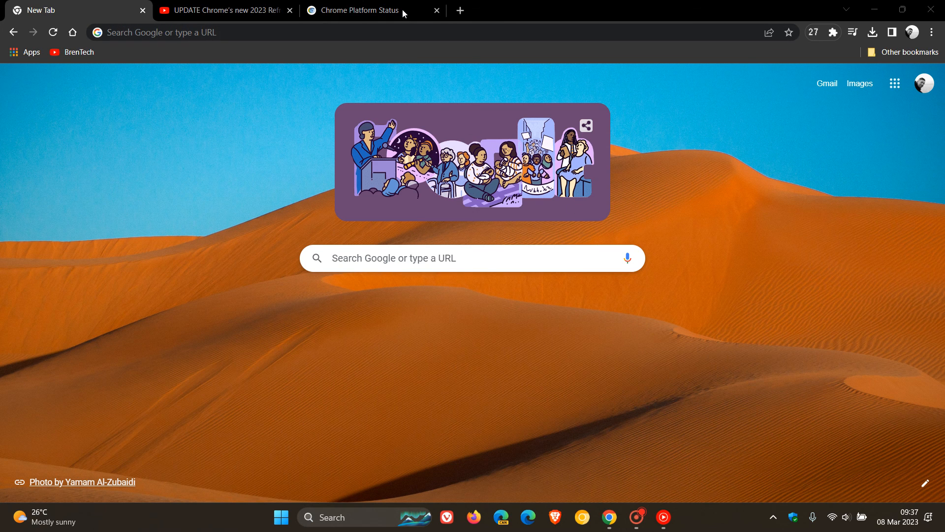
left_click(362, 10)
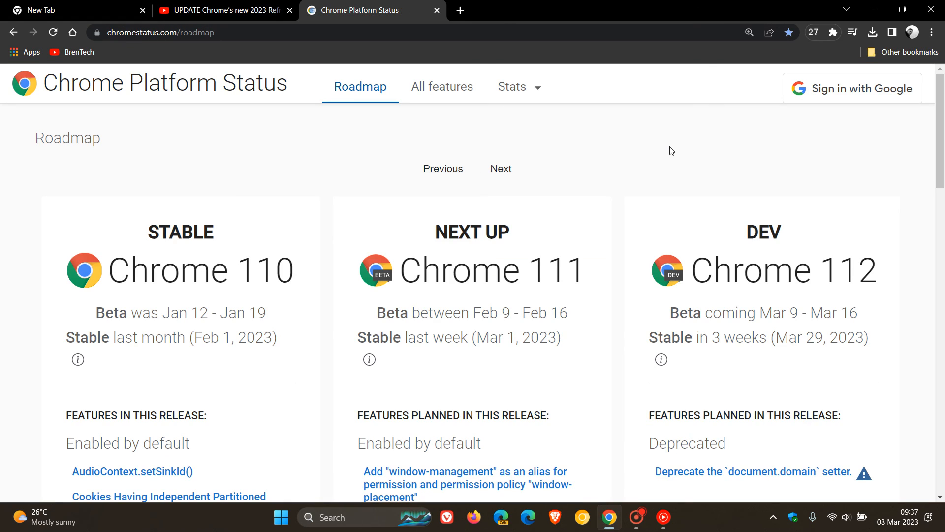
mouse_move(599, 193)
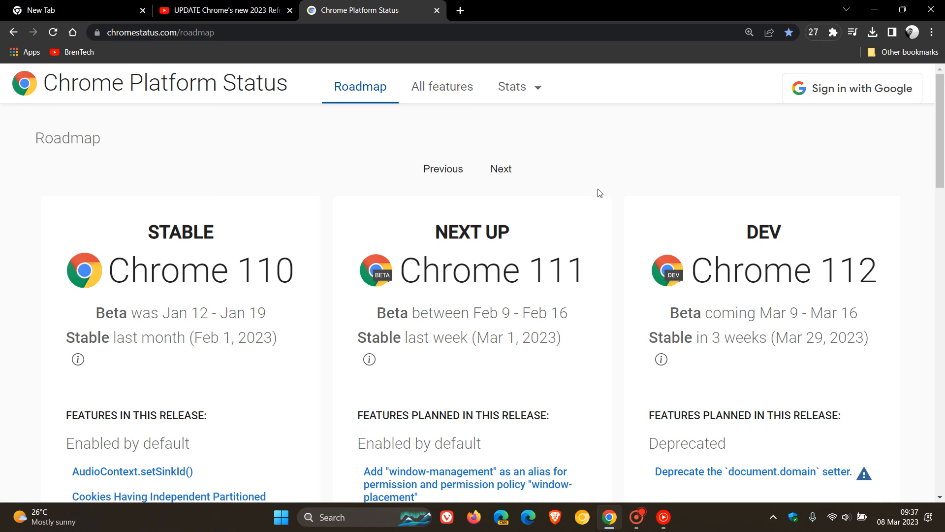
mouse_move(612, 175)
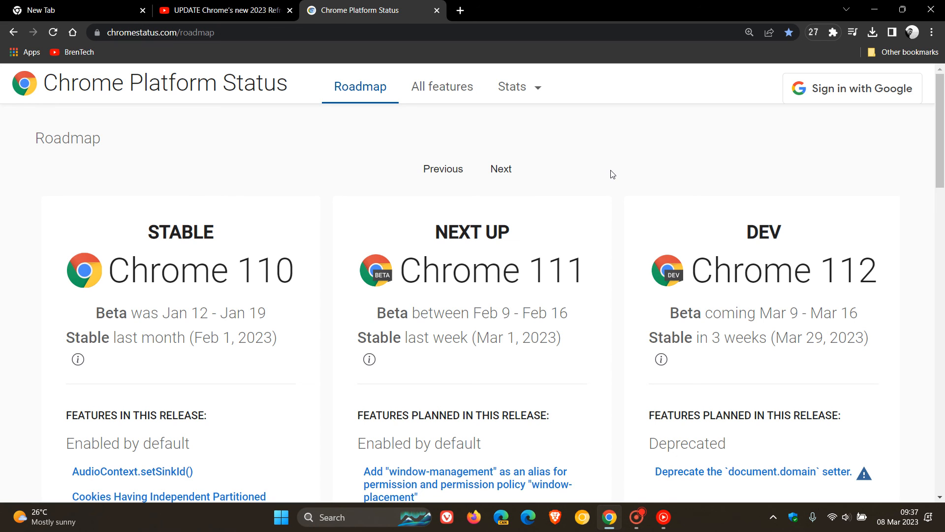
scroll("down", 3)
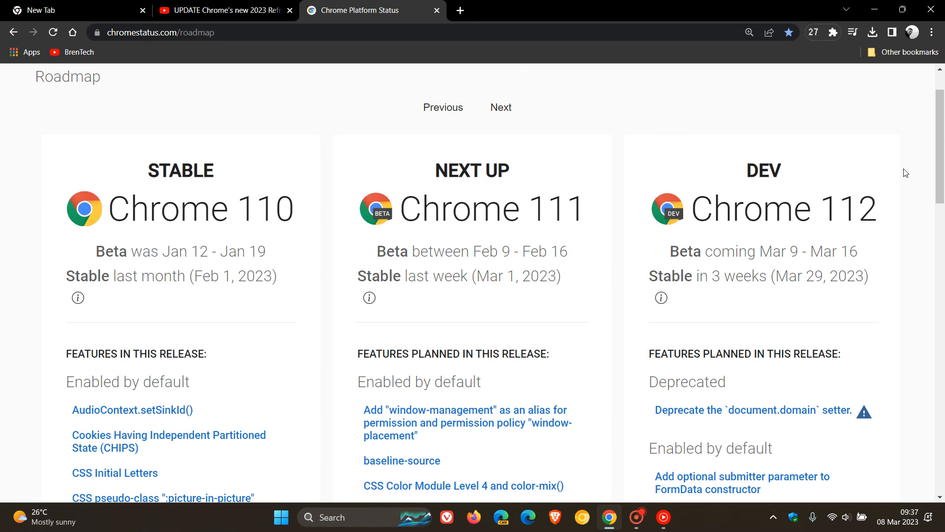
mouse_move(803, 298)
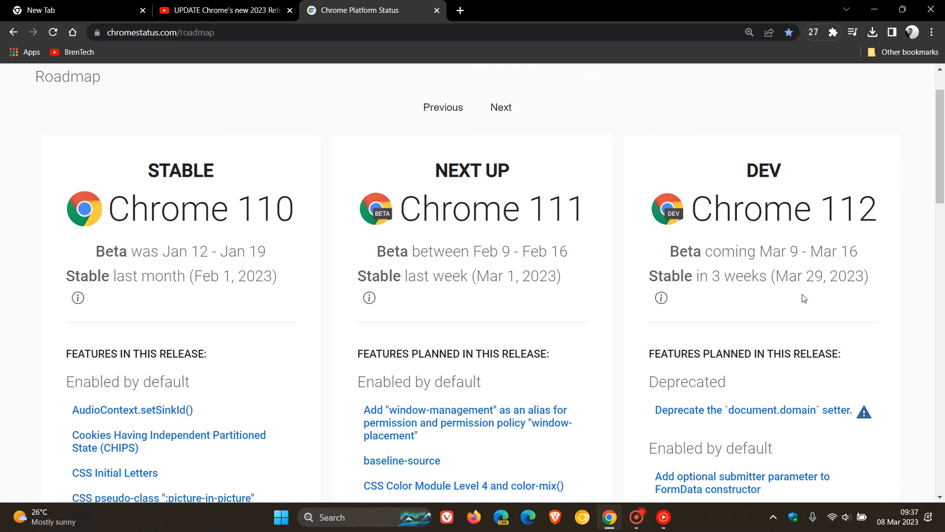
mouse_move(797, 296)
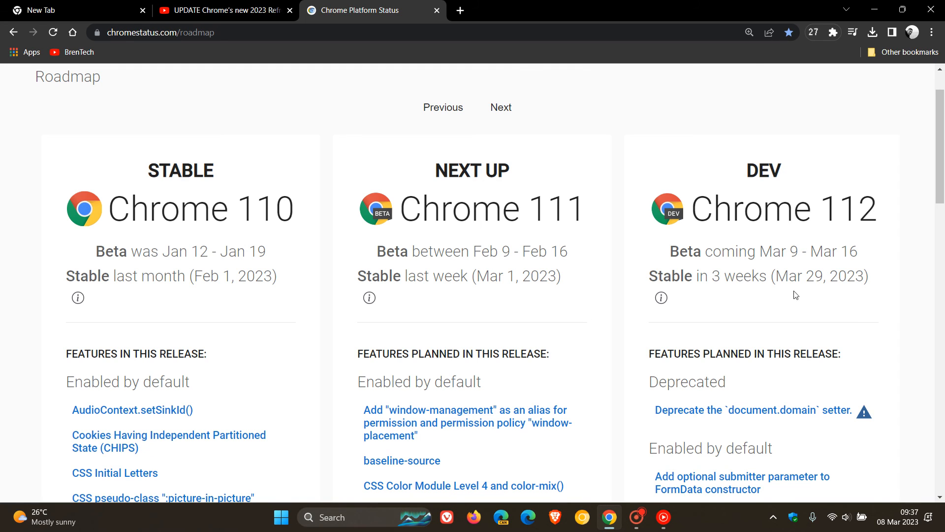
mouse_move(859, 298)
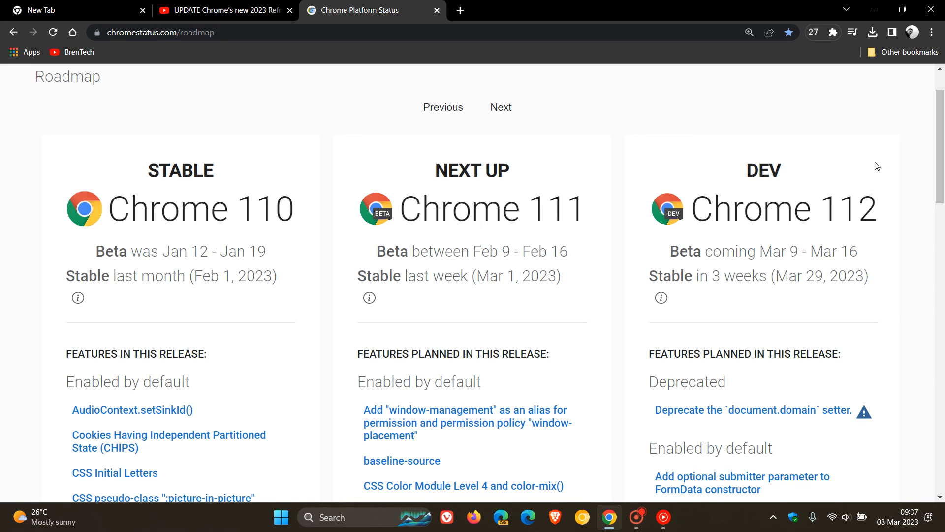
mouse_move(840, 307)
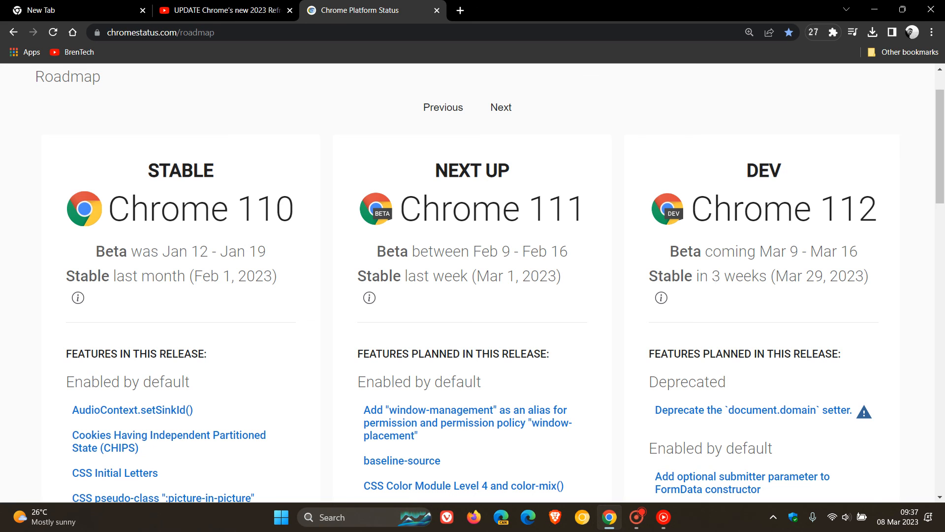
left_click(73, 11)
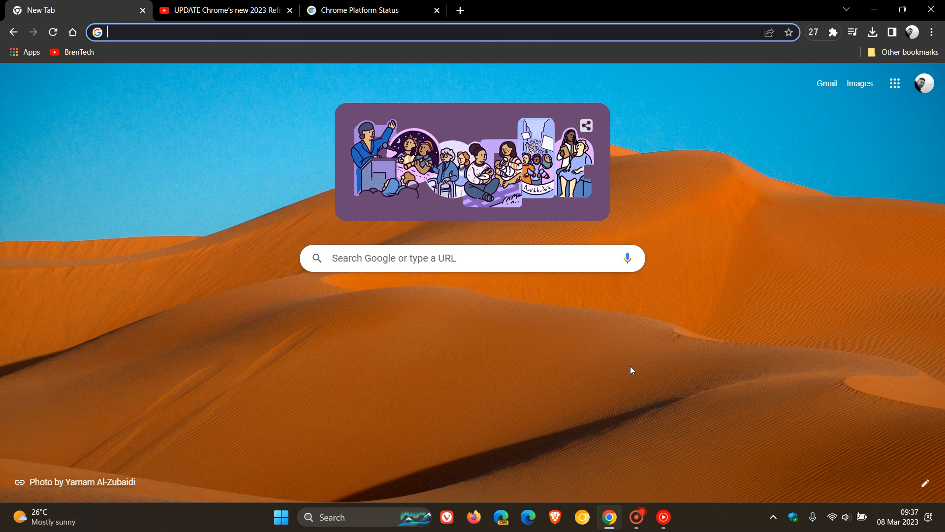
mouse_move(726, 320)
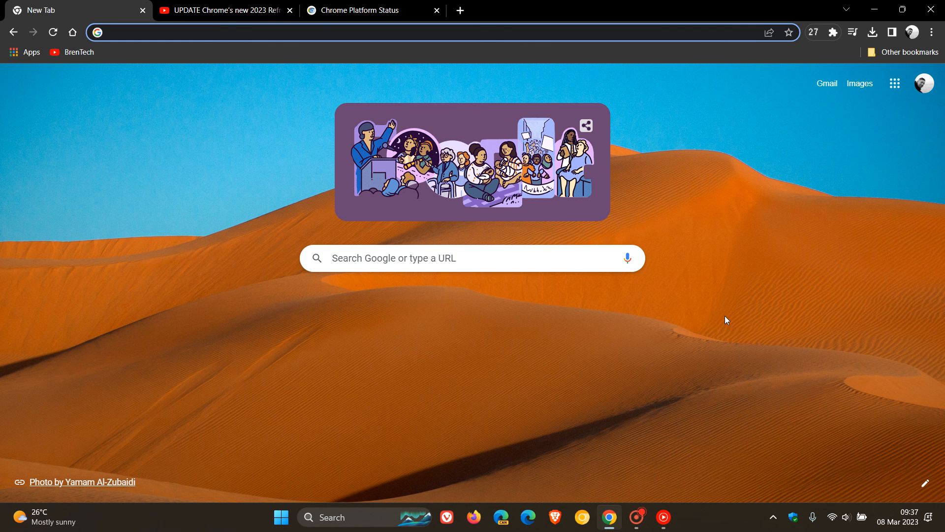